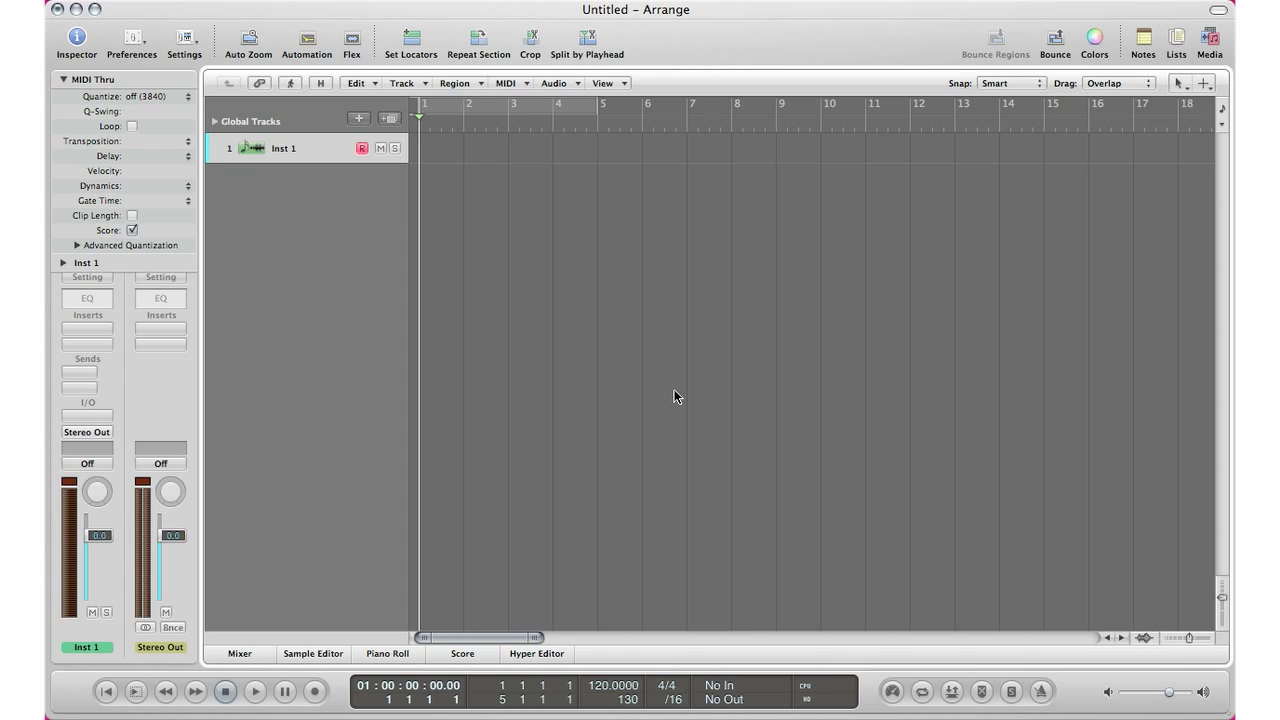
mouse_move(111, 384)
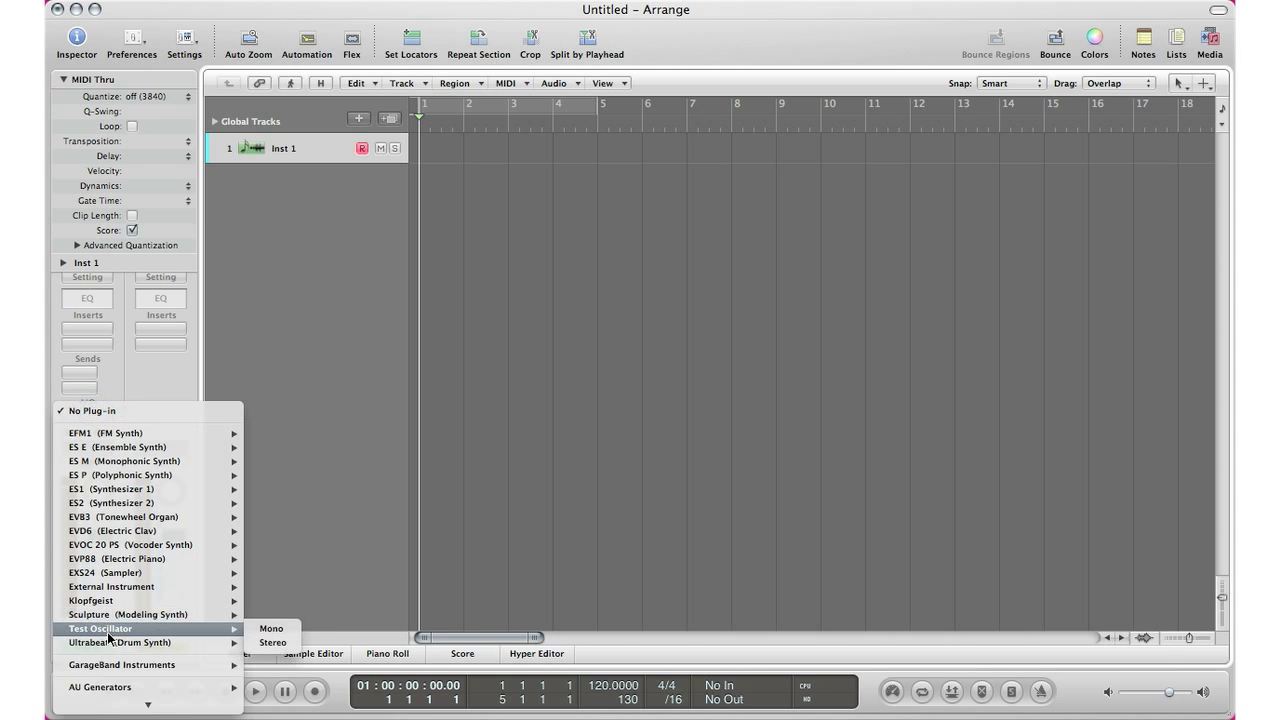
mouse_move(118, 645)
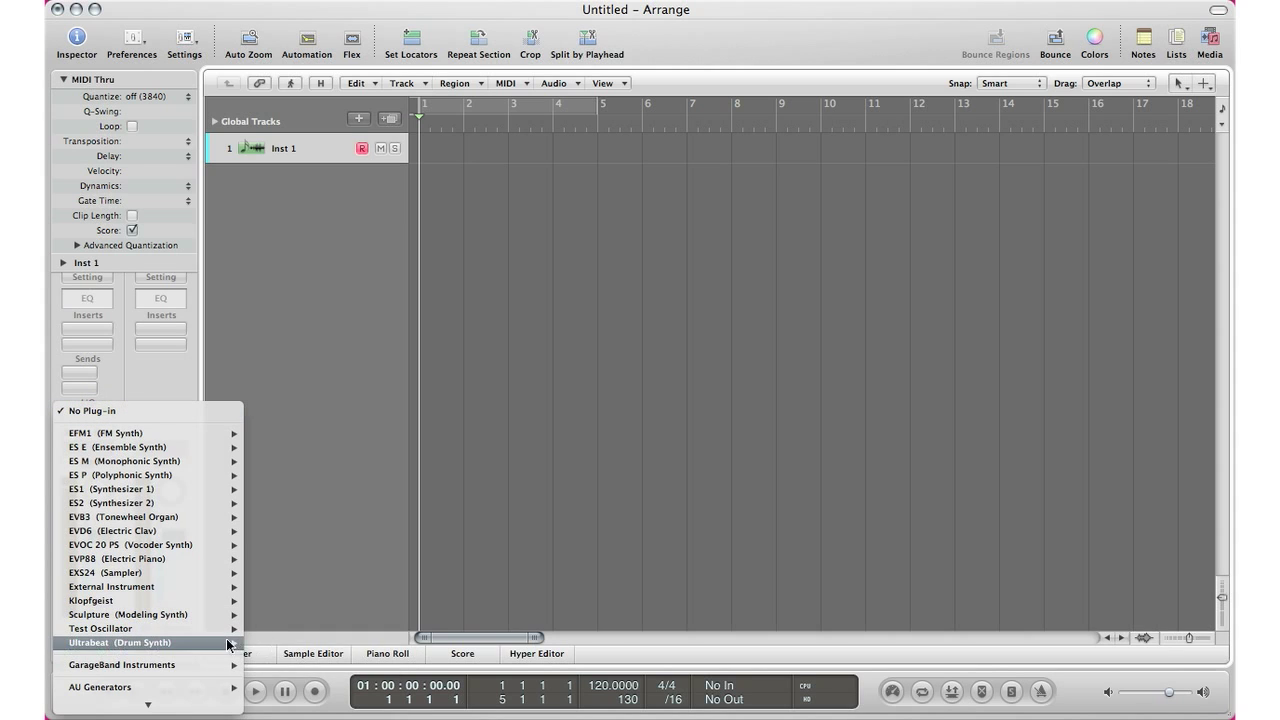
- Load Ultrabeat (Drum Synth) in stereo as the Inst 1 instrument
click(118, 642)
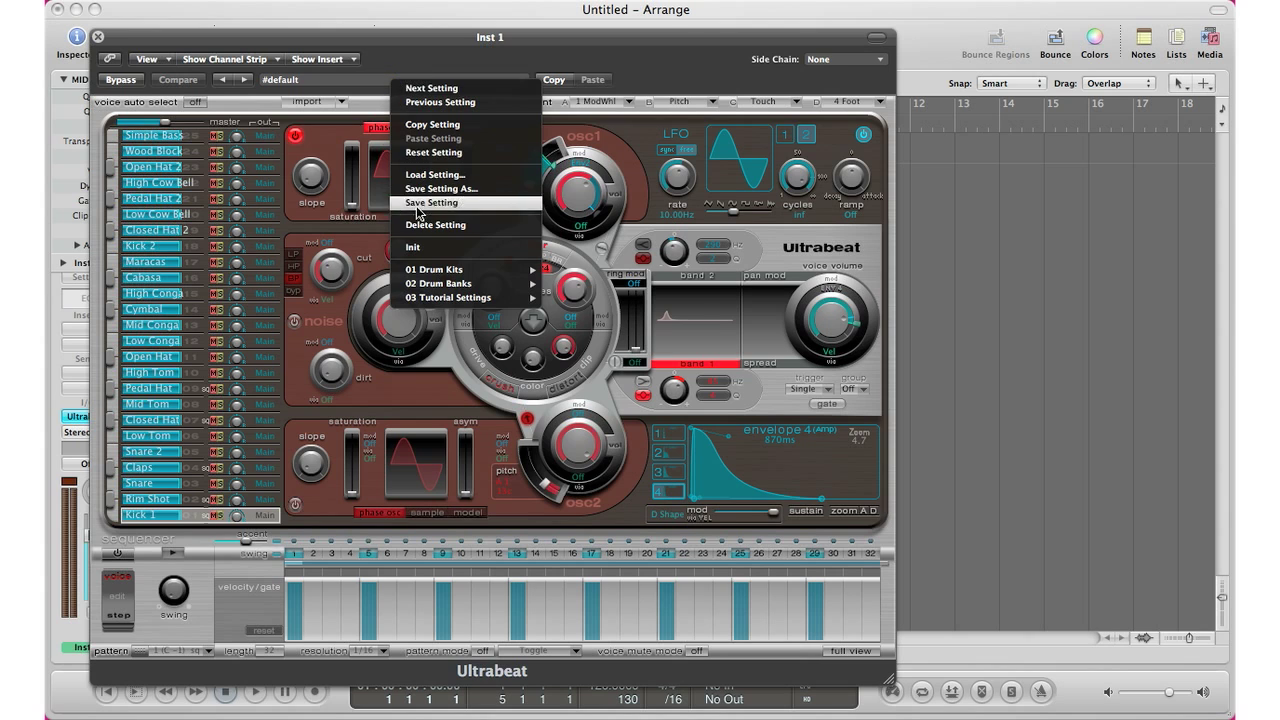
- Load the Drag & Drop Samples tutorial setting into Ultrabeat
click(443, 269)
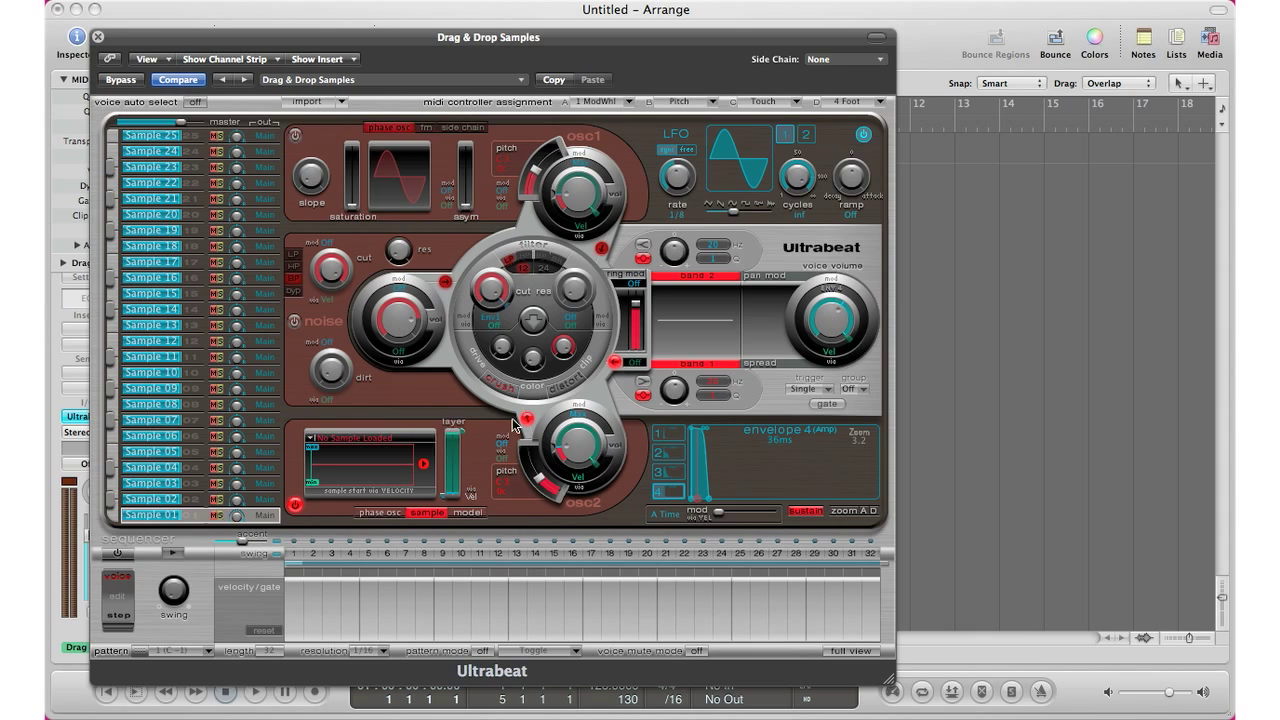
mouse_move(491, 373)
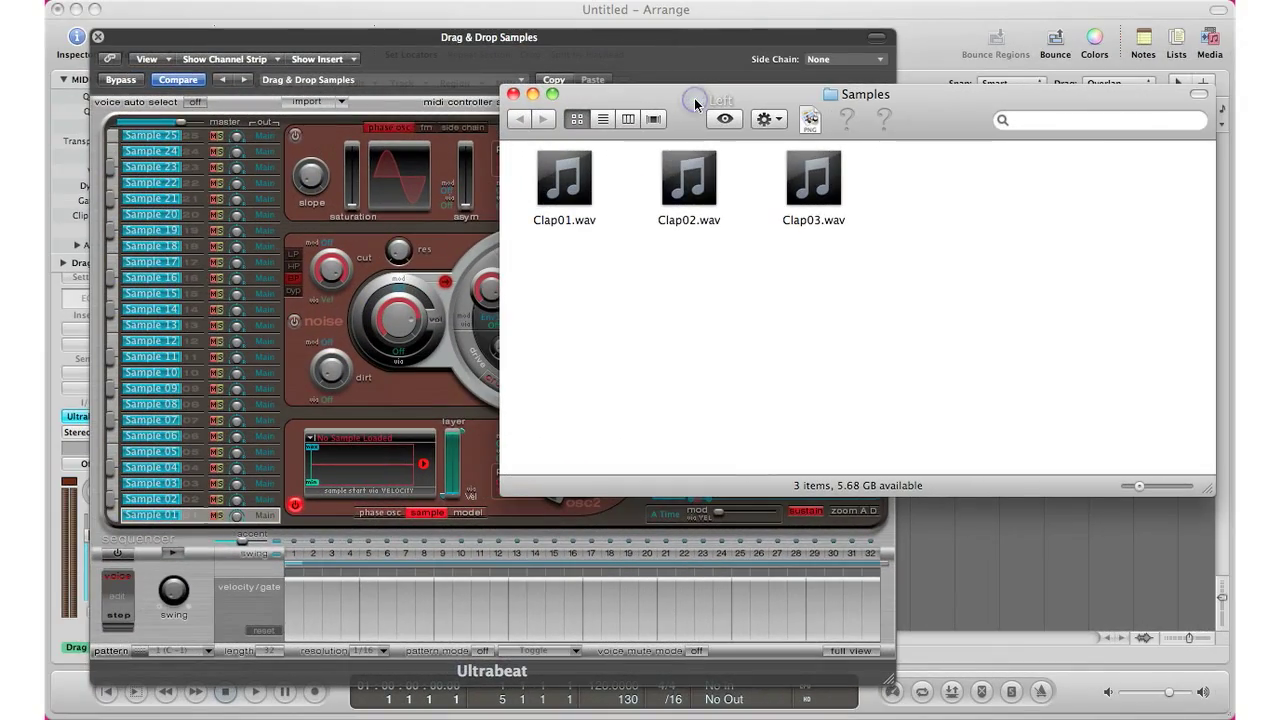
mouse_move(600, 104)
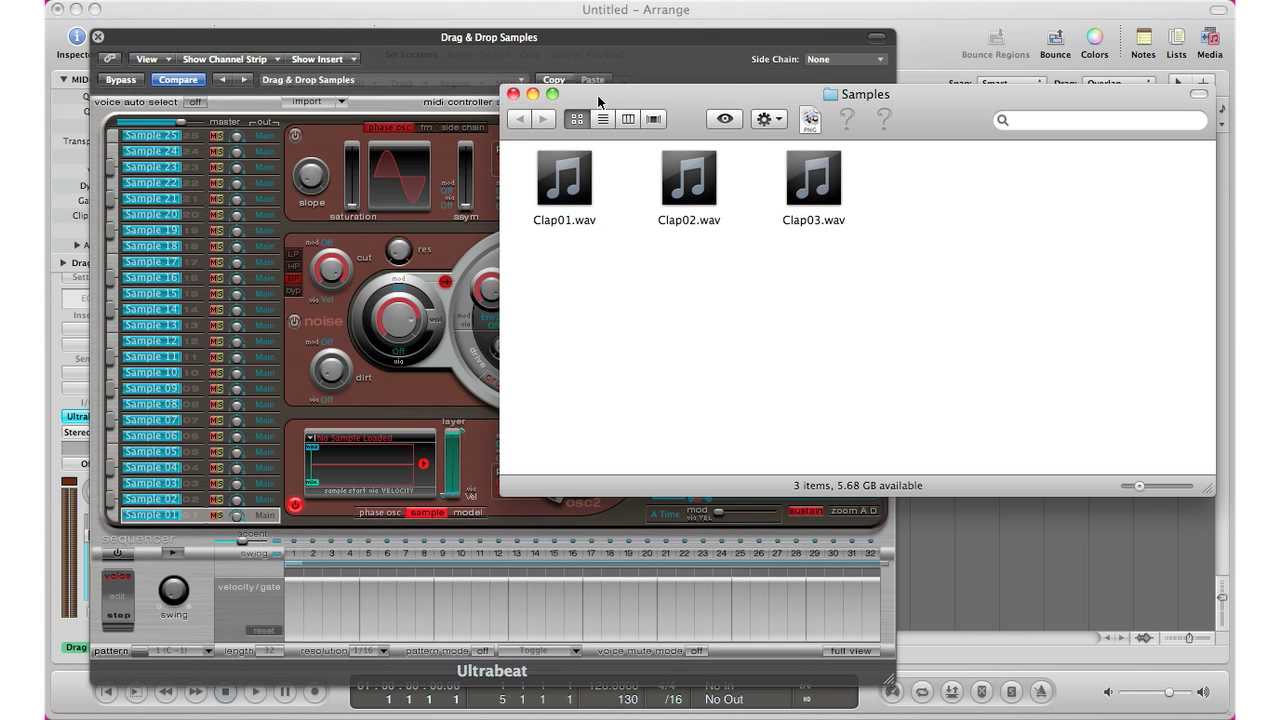
- Select Clap01.wav in the Finder Samples folder
click(564, 180)
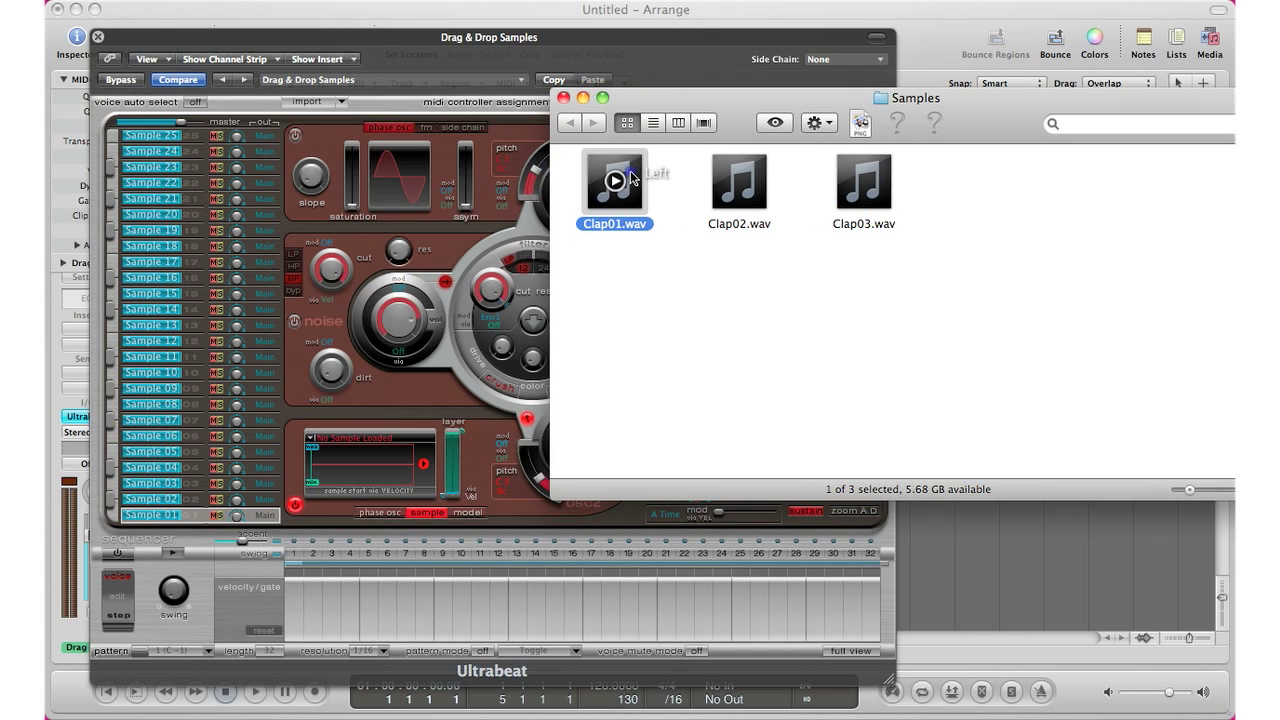
- Drag Clap01.wav and Clap02.wav onto Ultrabeat's first voice slots
drag(614, 180, 360, 465)
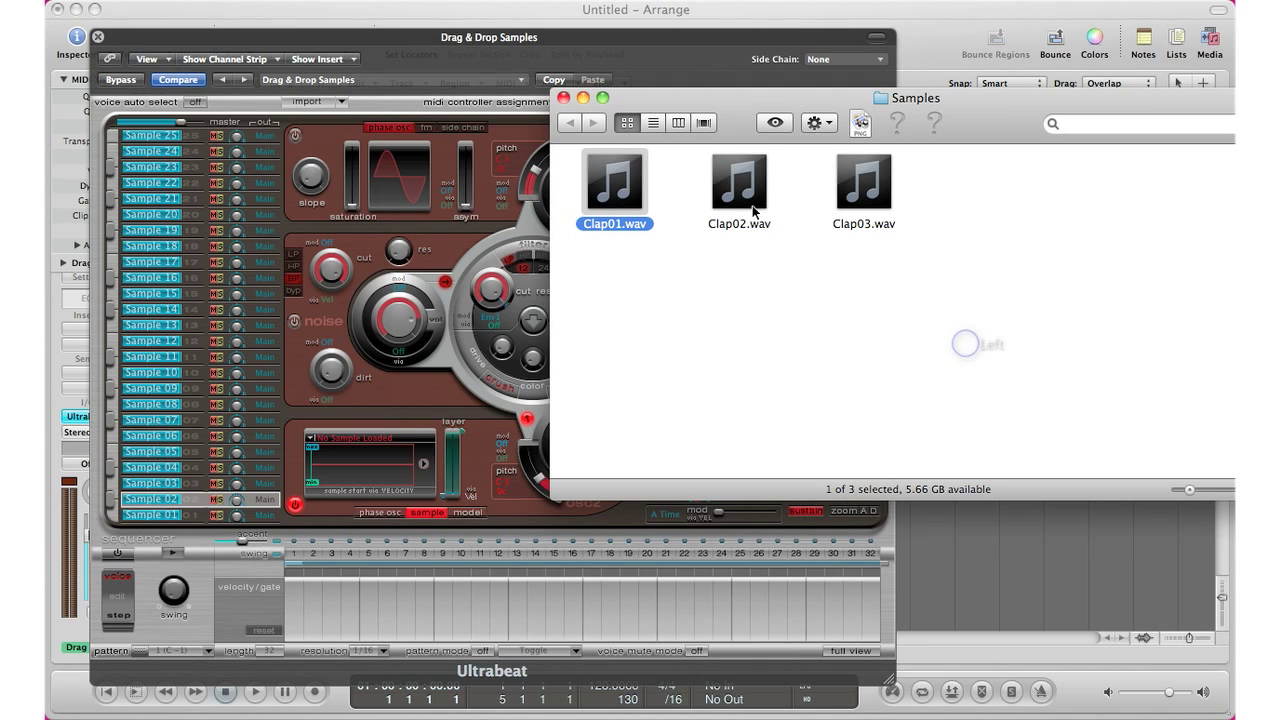
drag(739, 183, 385, 460)
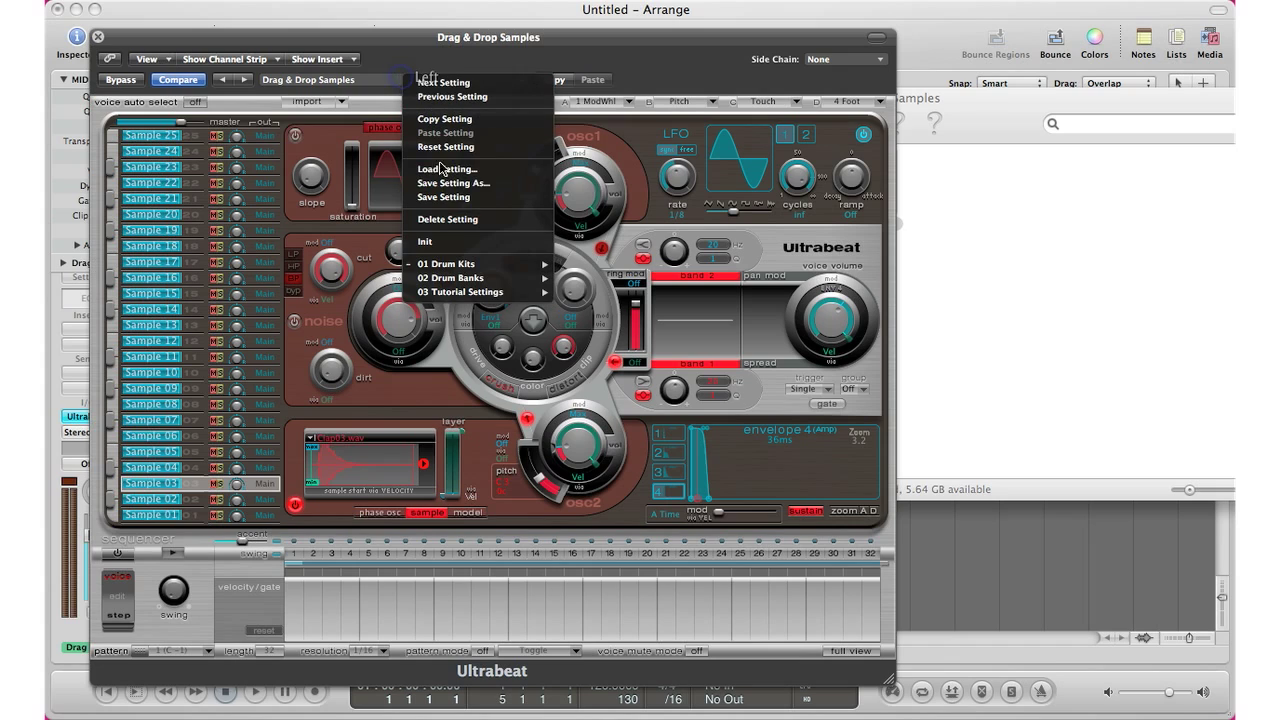
mouse_move(454, 183)
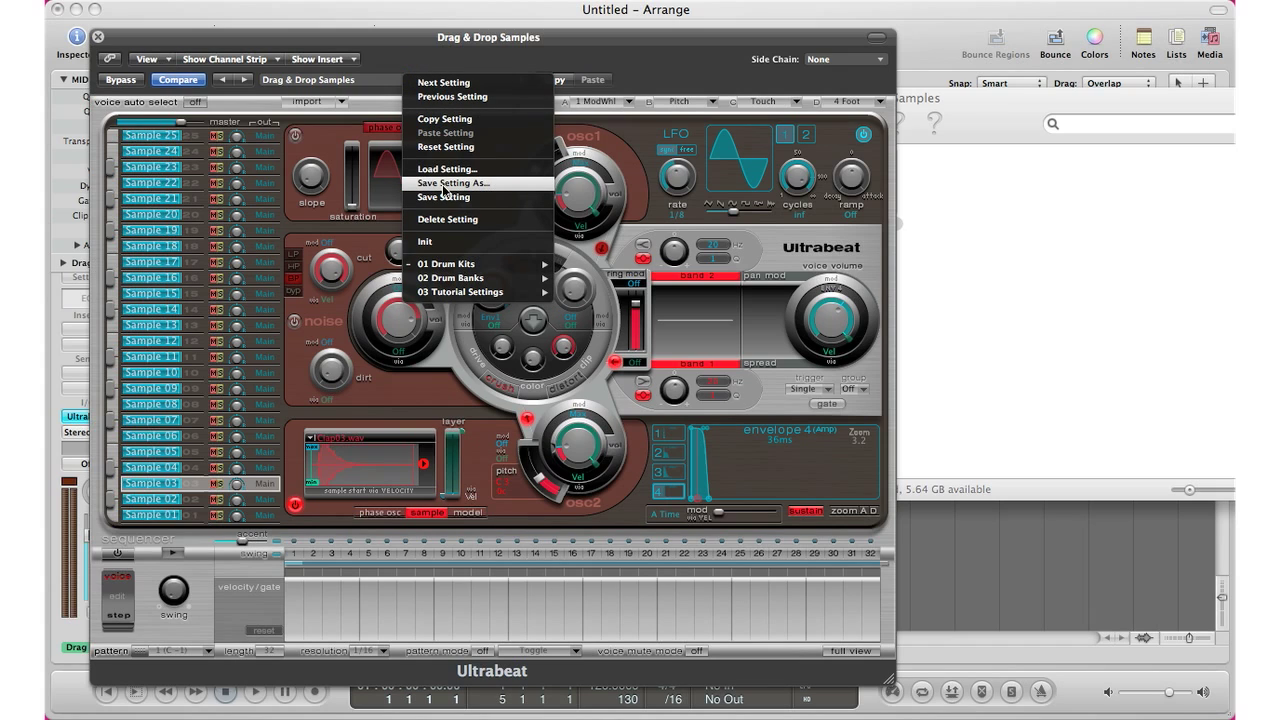